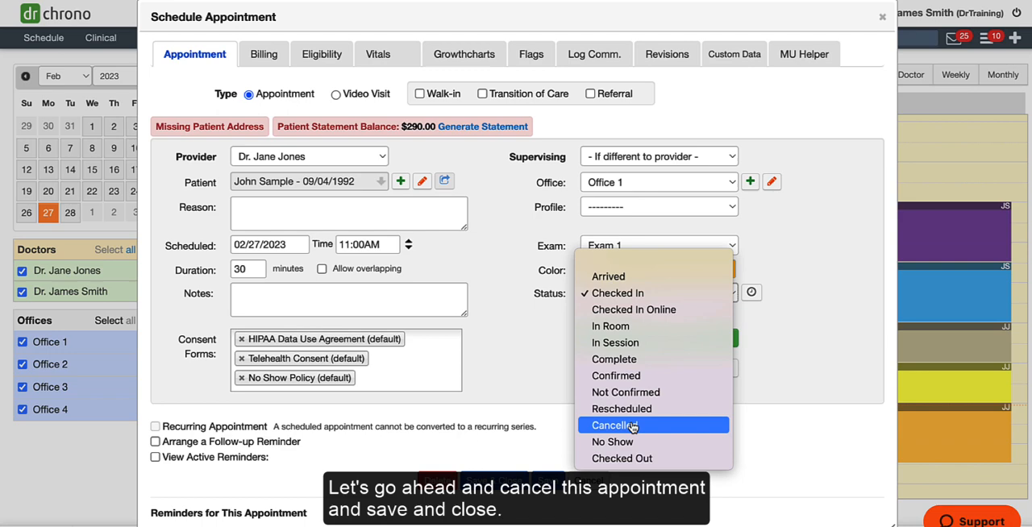
Mark the 11:00 appointment Cancelled, reopen it faded on the calendar and restore Checked In.
left_click(612, 426)
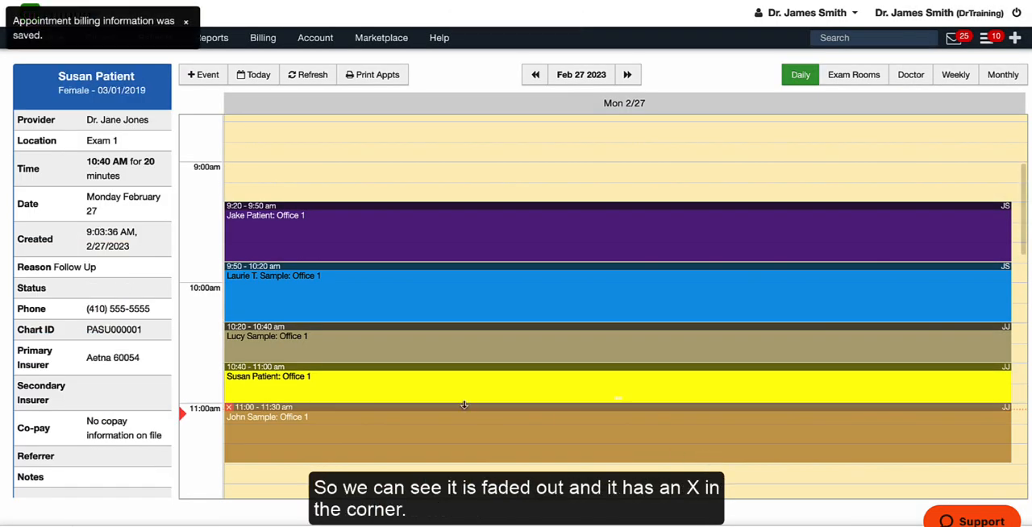
left_click(266, 416)
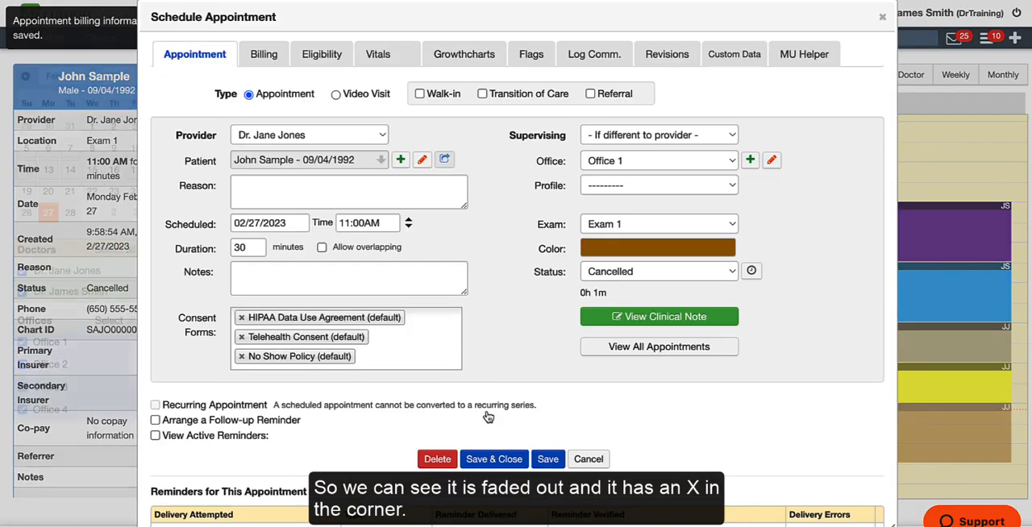
left_click(658, 270)
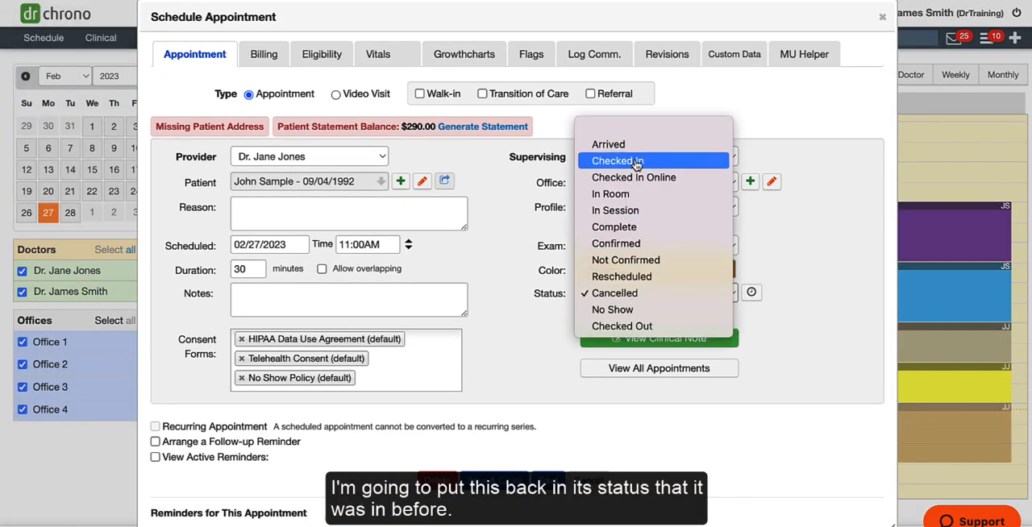
left_click(616, 161)
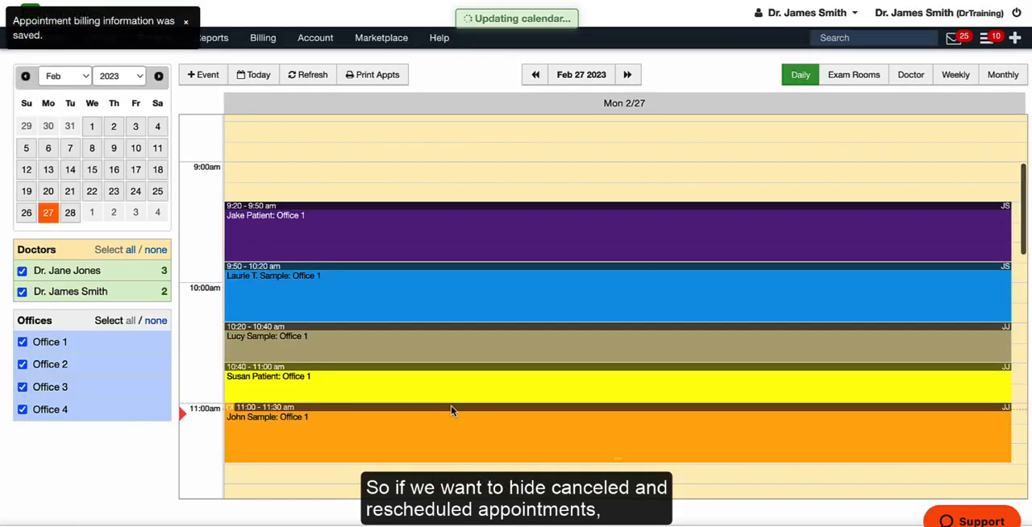
In Account Settings > General, hide cancelled and rescheduled appointments and update the entire profile.
left_click(315, 37)
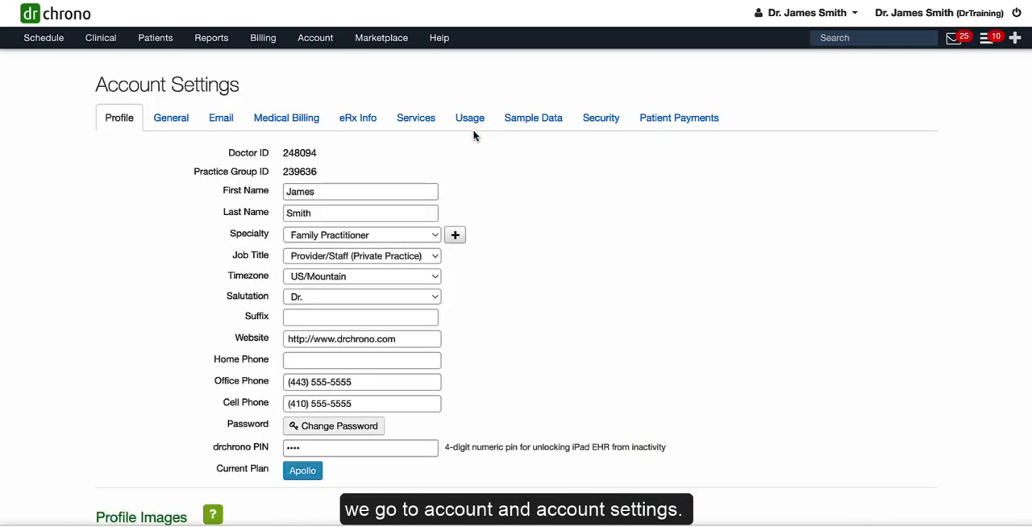
mouse_move(163, 187)
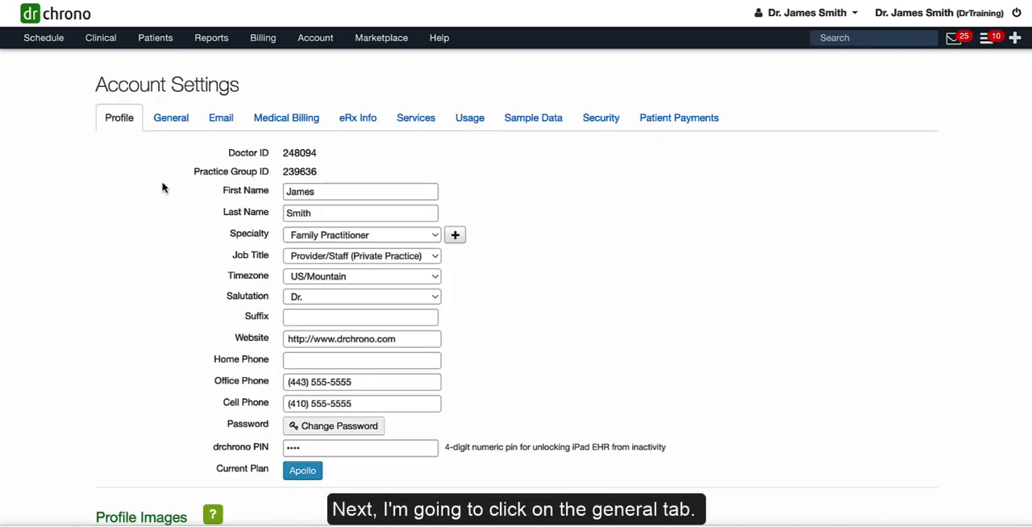
left_click(171, 118)
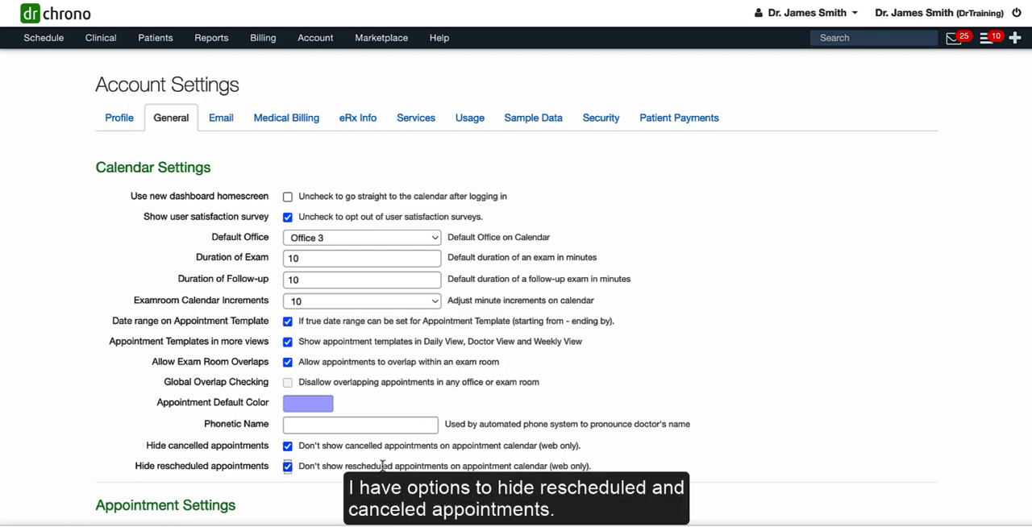
scroll("down", 3)
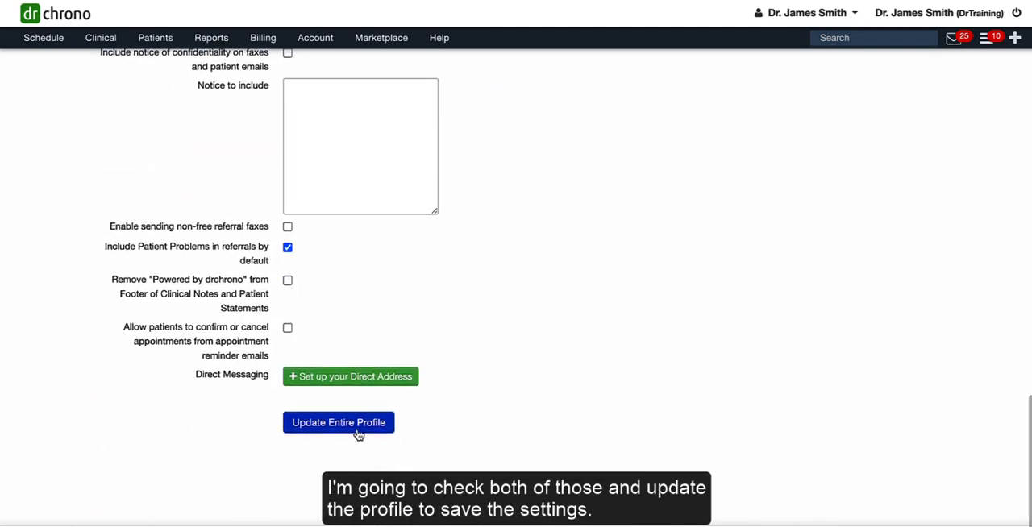
left_click(339, 422)
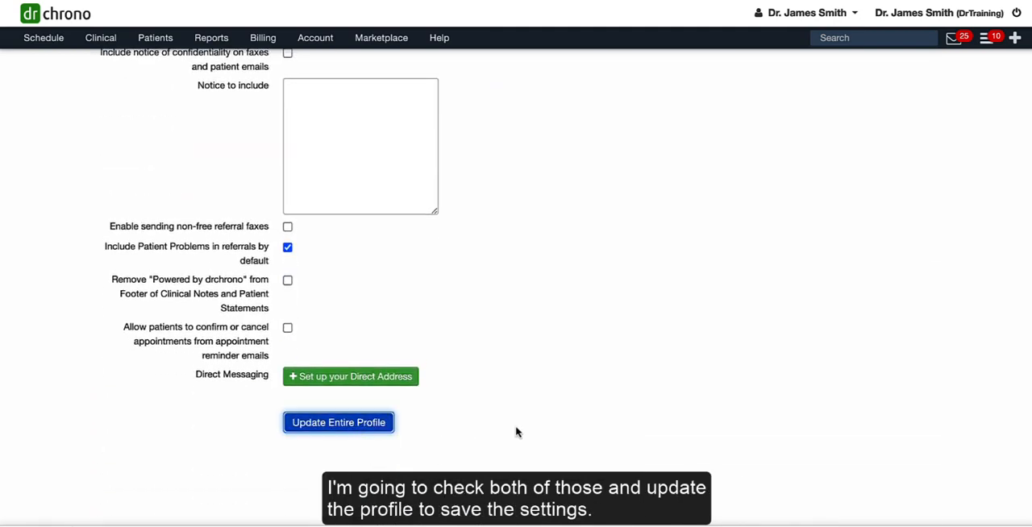
left_click(338, 422)
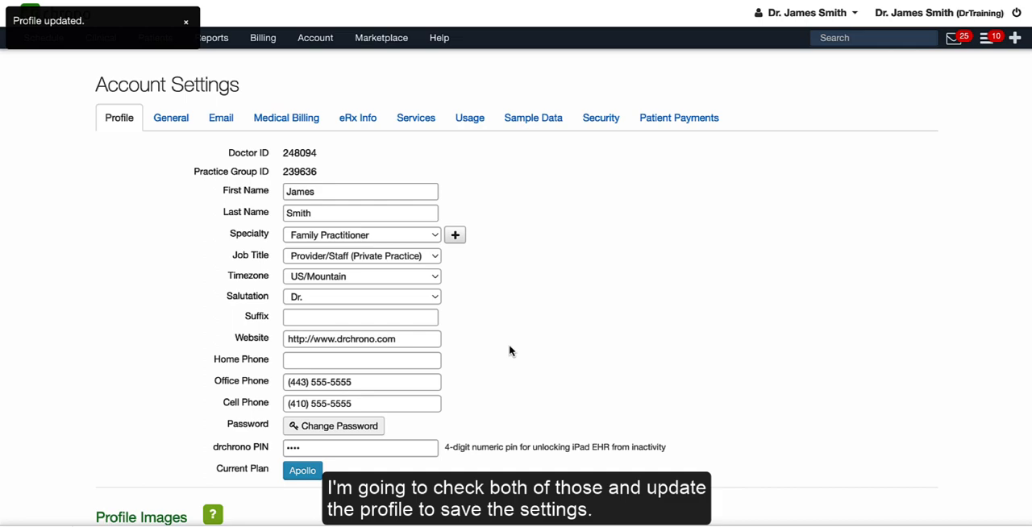
Return to the appointment calendar via Schedule > Calendar.
left_click(44, 39)
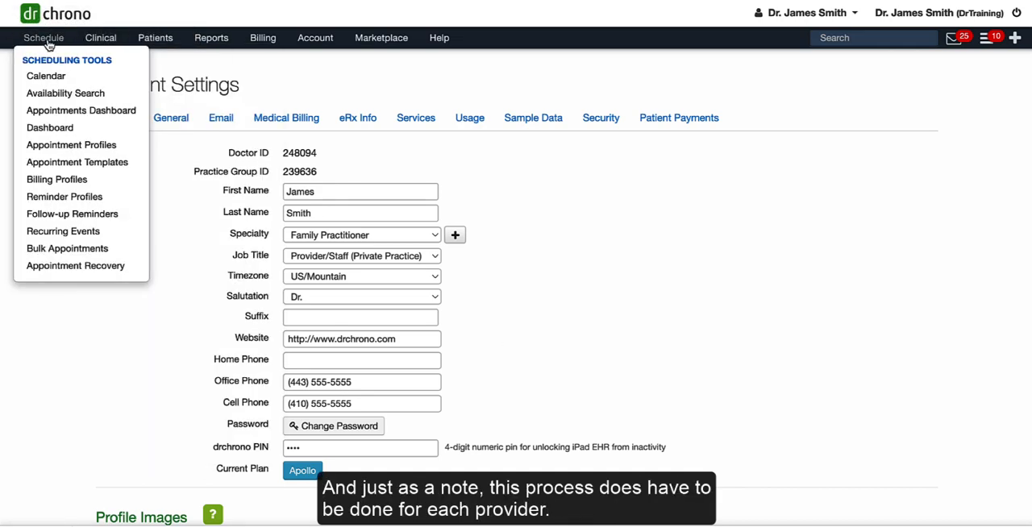
left_click(45, 75)
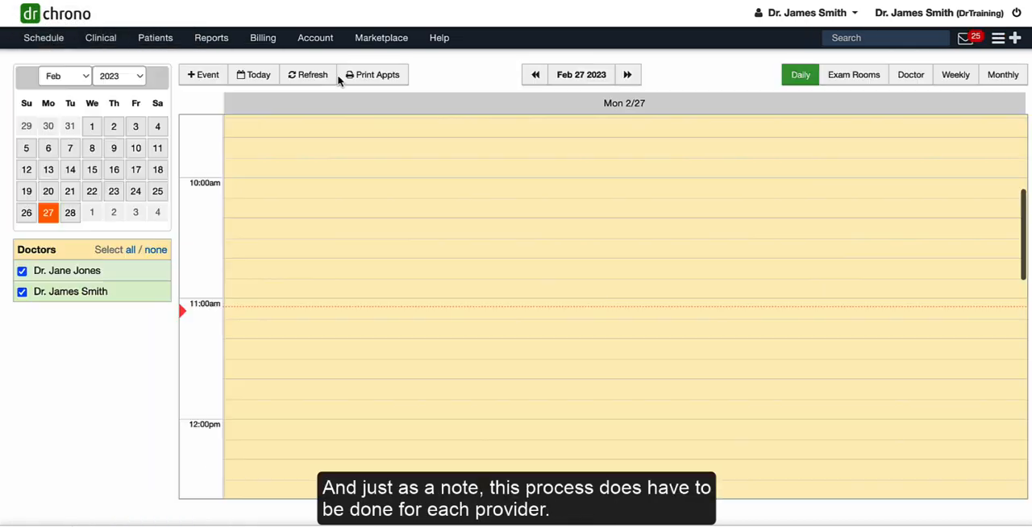
Set the 11:00 appointment to Cancelled and the 10:40 one to Rescheduled so both leave the calendar.
left_click(267, 270)
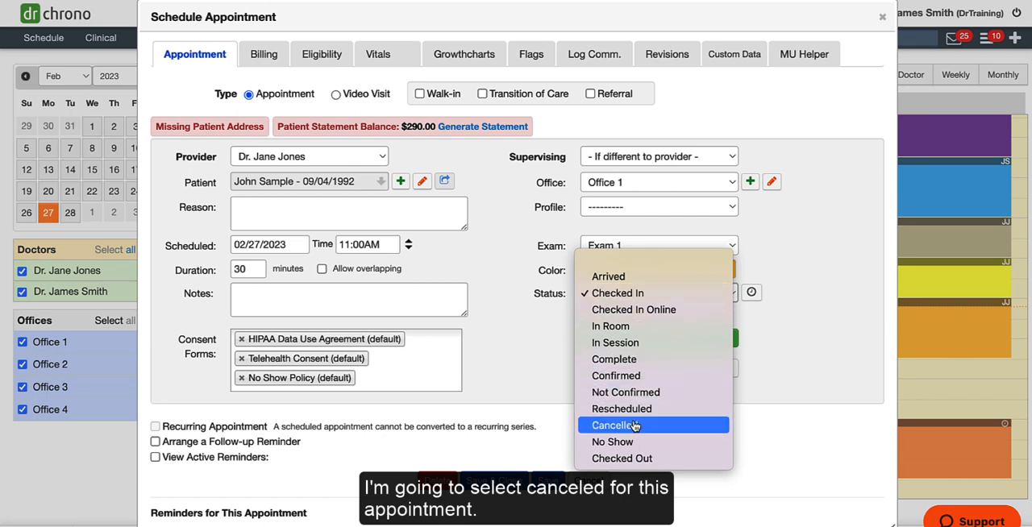
left_click(616, 426)
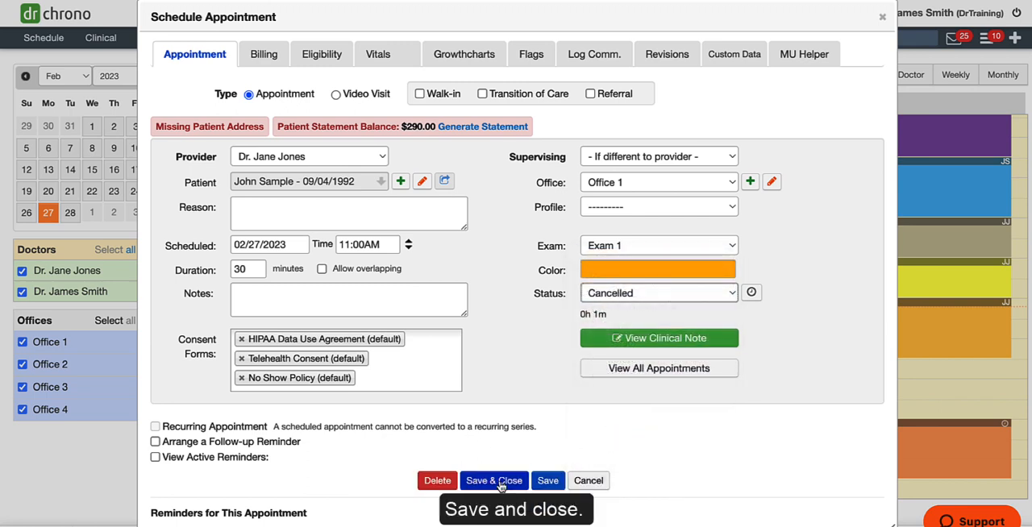
left_click(493, 480)
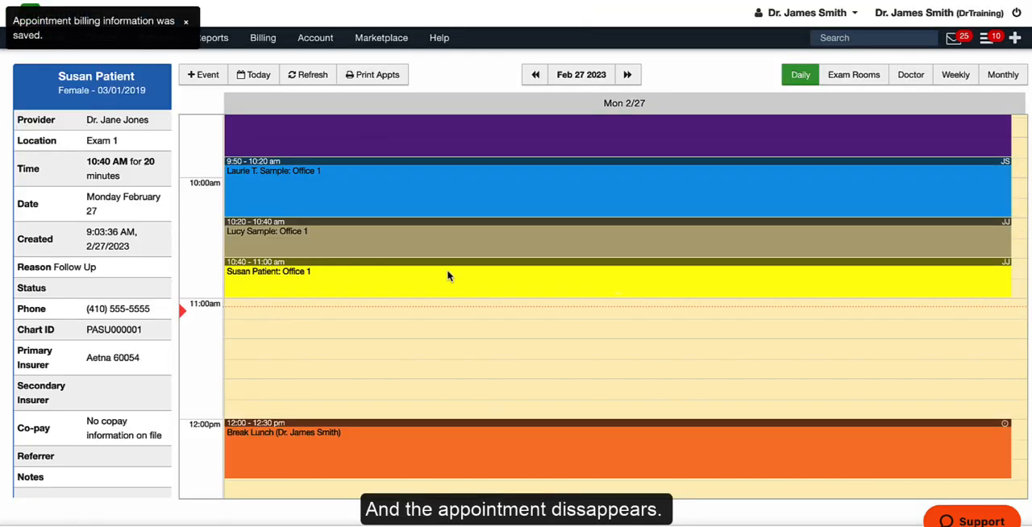
left_click(653, 292)
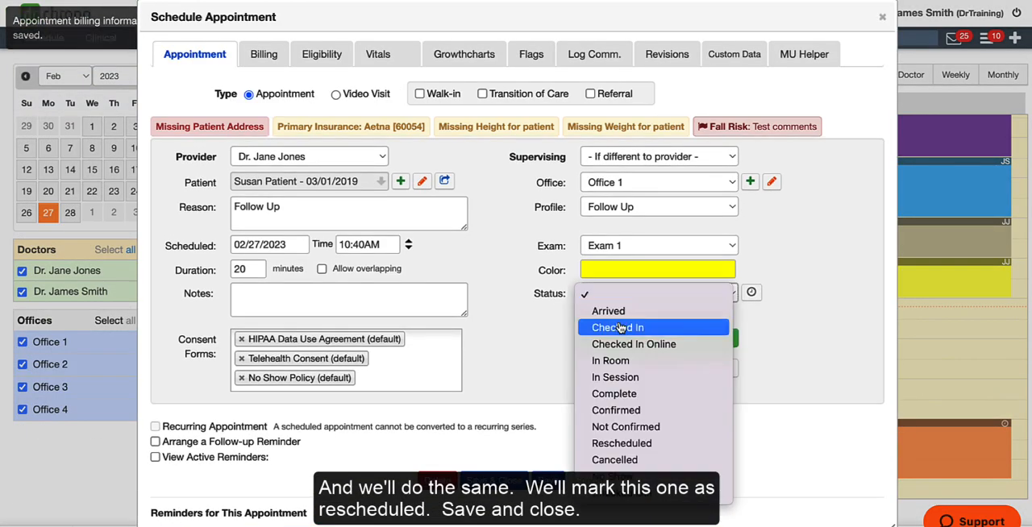
left_click(623, 442)
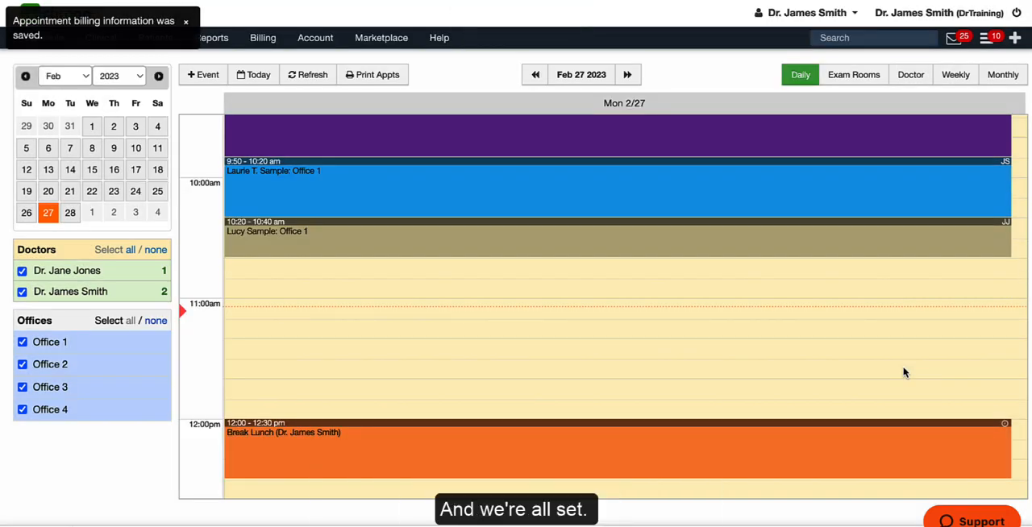
Show both appointments still listed with their statuses in the Appointment Status Dashboard.
left_click(44, 37)
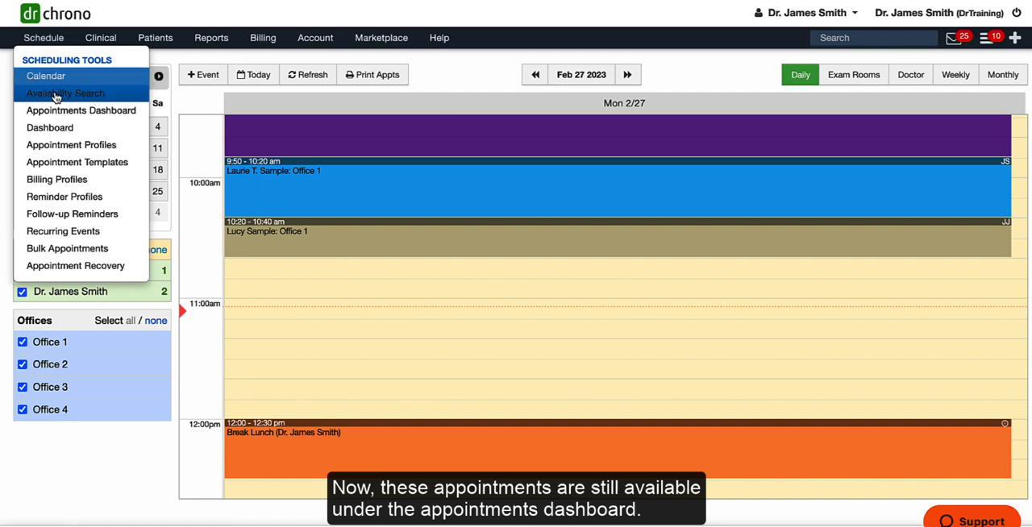
left_click(80, 110)
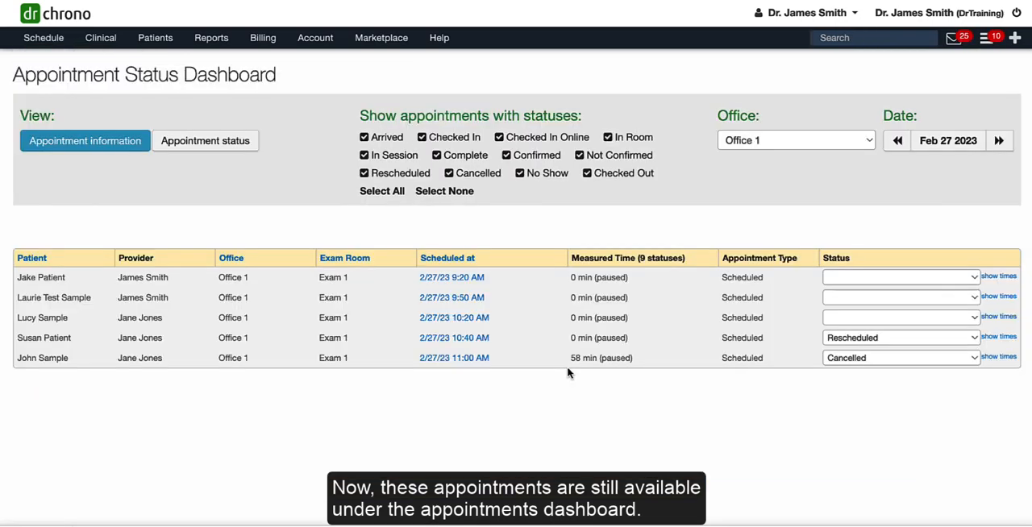
left_click(900, 337)
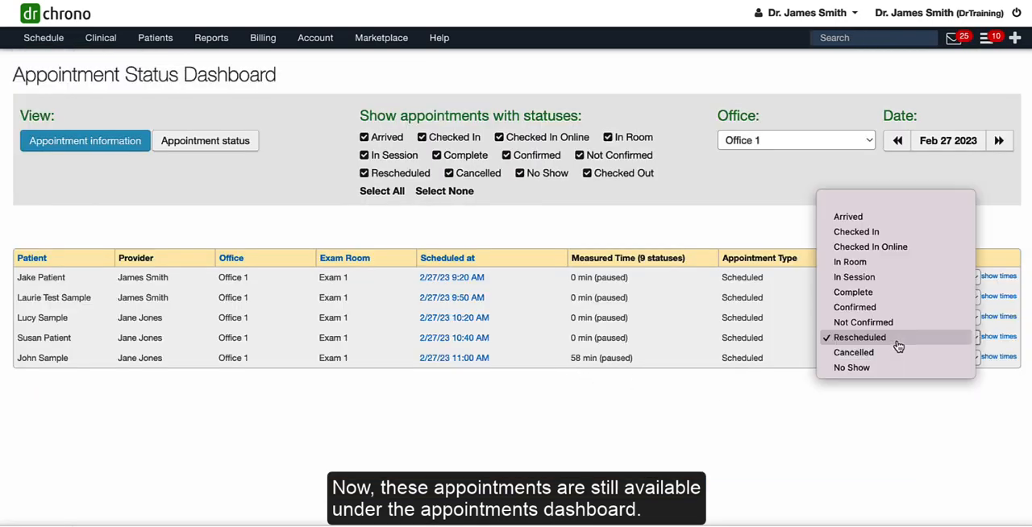